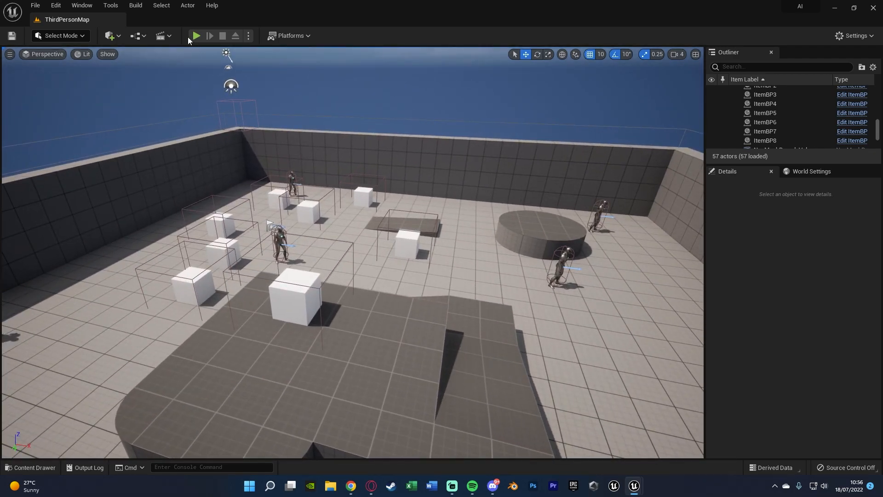
Start Play In Editor so the AI characters run around the ThirdPersonMap arena
click(196, 36)
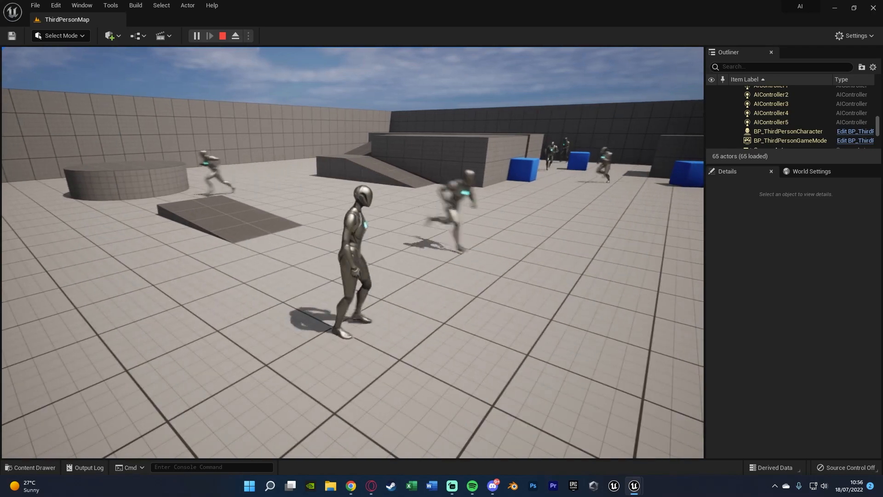
Stop the play session and return to the ThirdPersonMap editor viewport
click(235, 36)
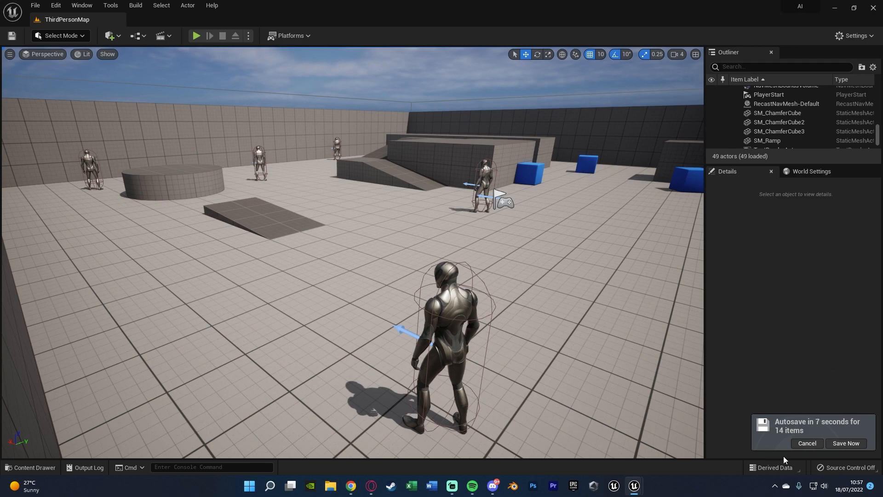
click(806, 443)
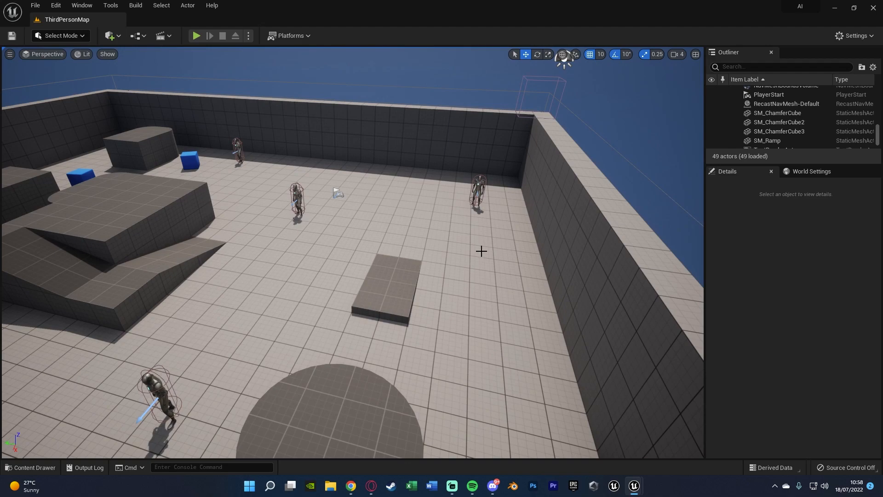
Create a Blueprint Interface asset named SpeedInterface in the Content folder
click(31, 469)
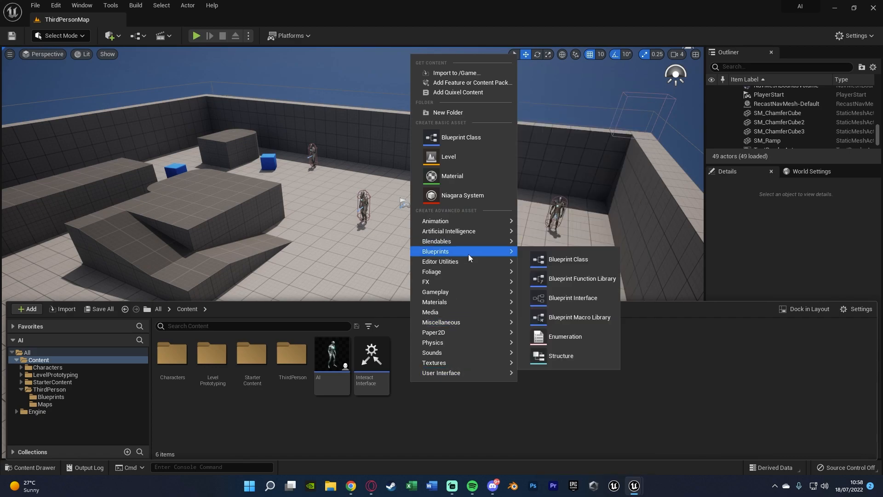
click(573, 298)
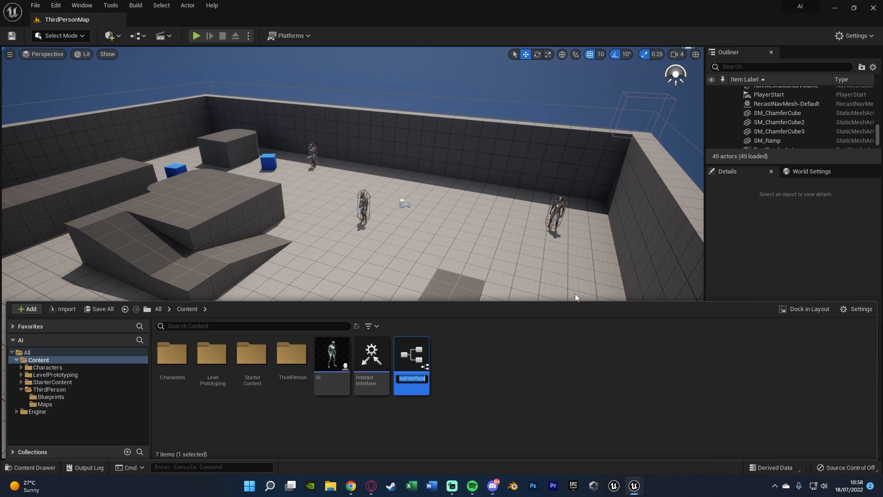
text(SpeedInter)
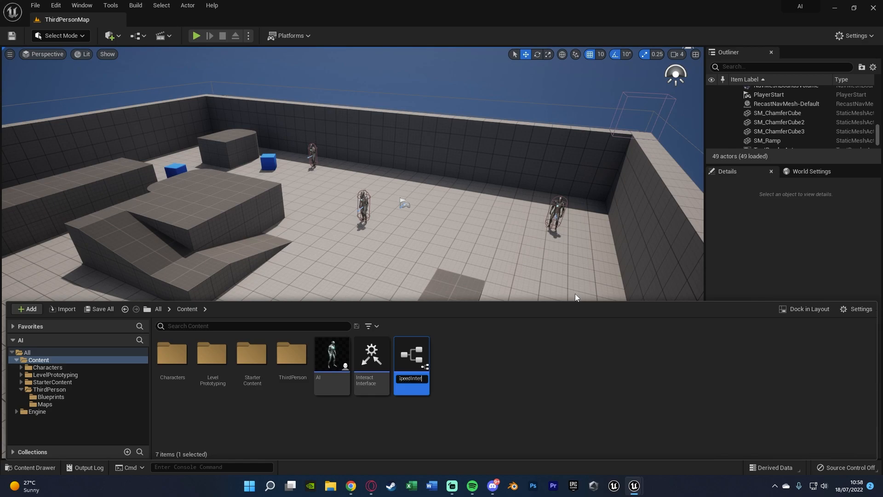
key(Return)
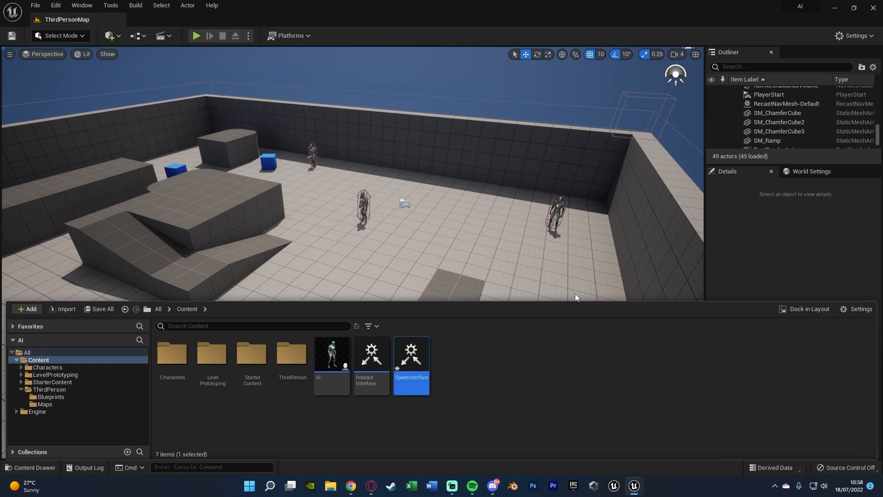
Rename SpeedInterface's NewFunction_0 to Change Speed and save the interface
double_click(410, 352)
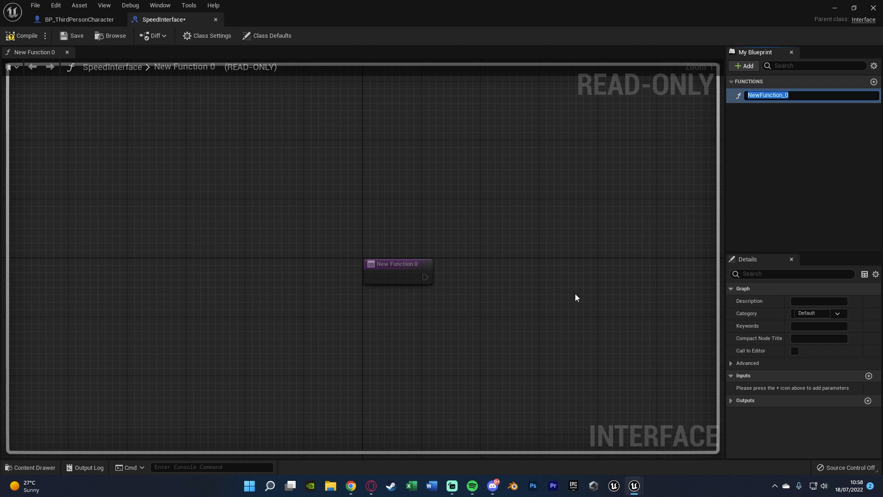
text(Change Speed)
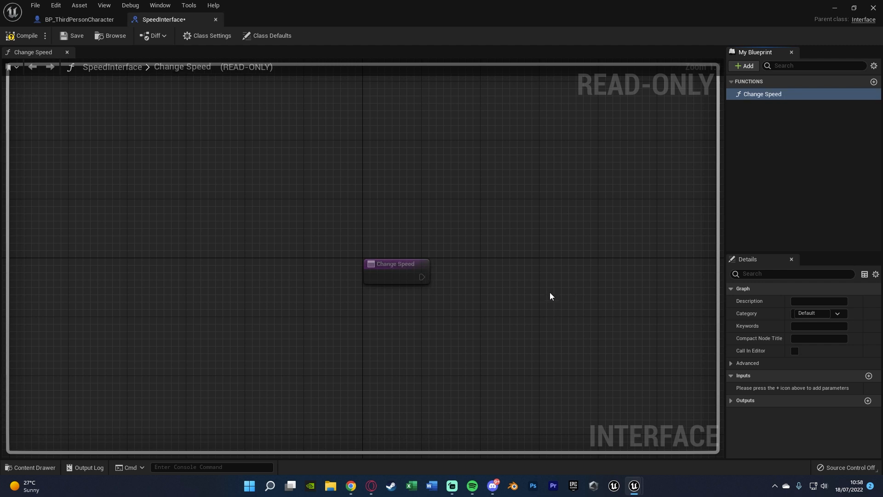
mouse_move(76, 36)
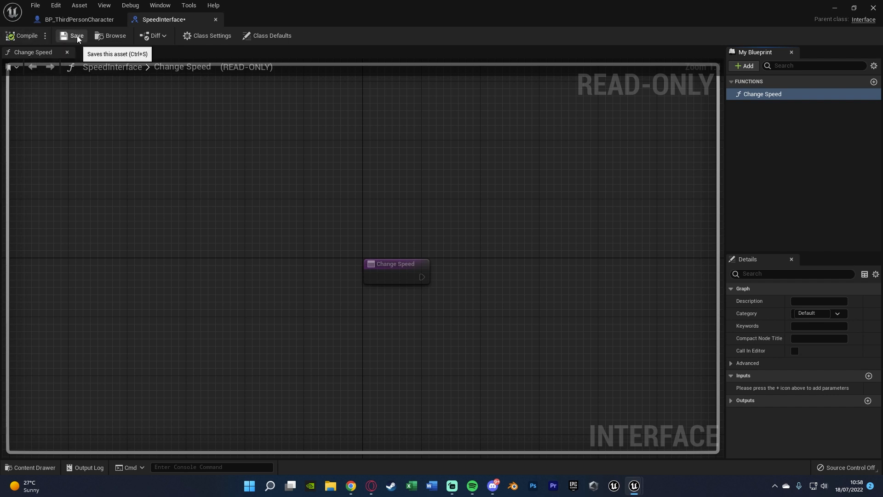
click(76, 36)
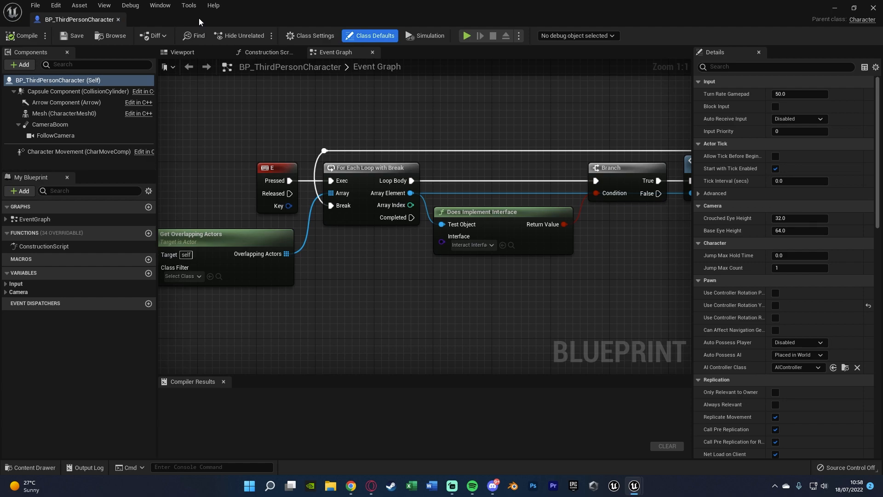
scroll(down, 3)
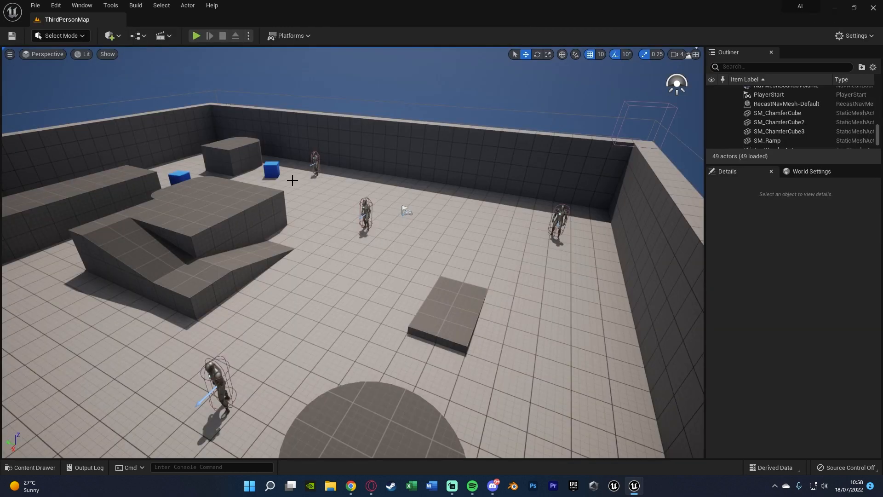
Open ItemBP from the content files, compile it and show its Event Graph
click(33, 468)
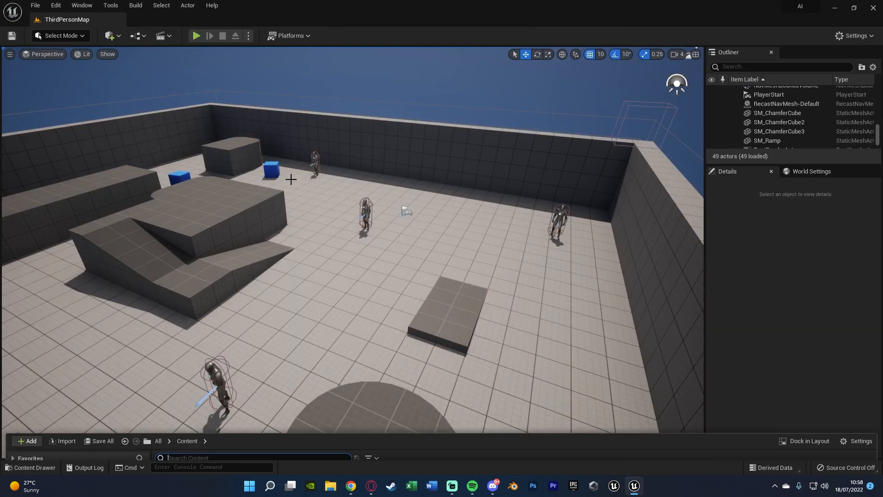
click(32, 467)
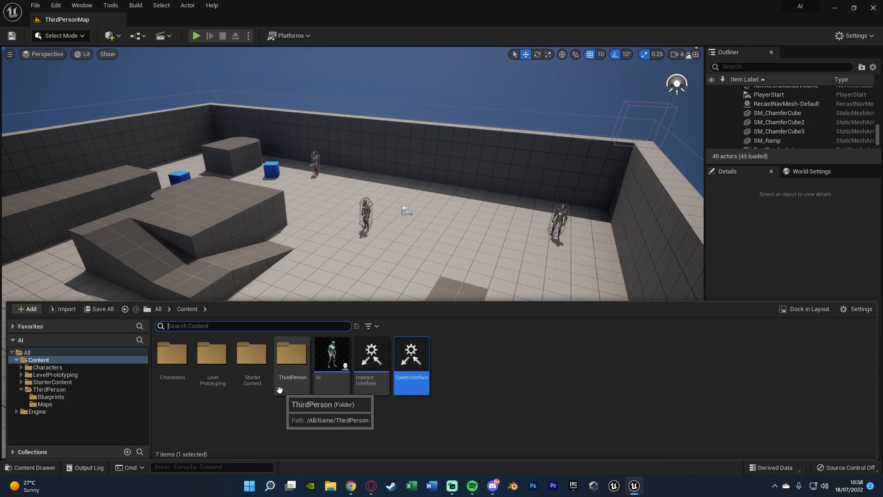
mouse_move(353, 411)
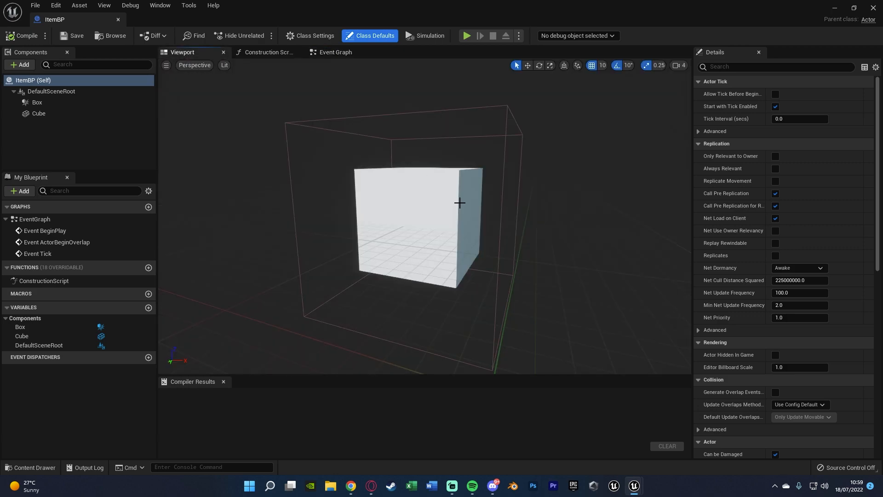
click(25, 36)
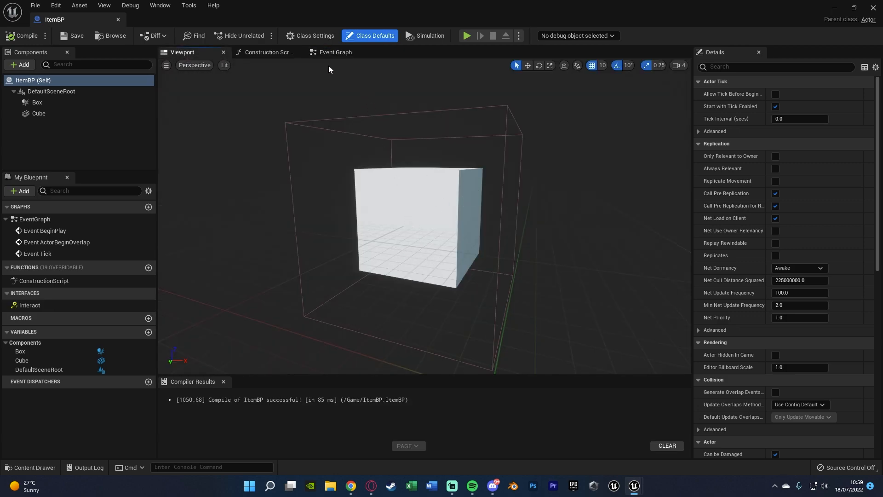
click(334, 52)
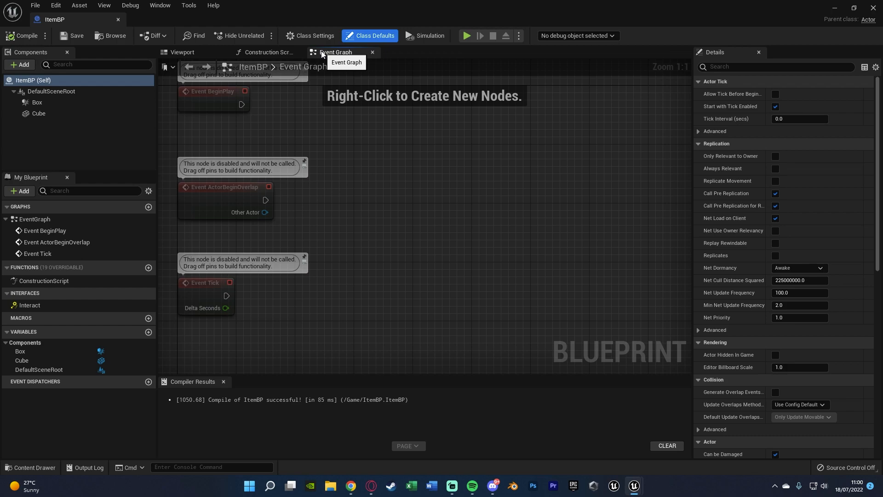
mouse_move(354, 182)
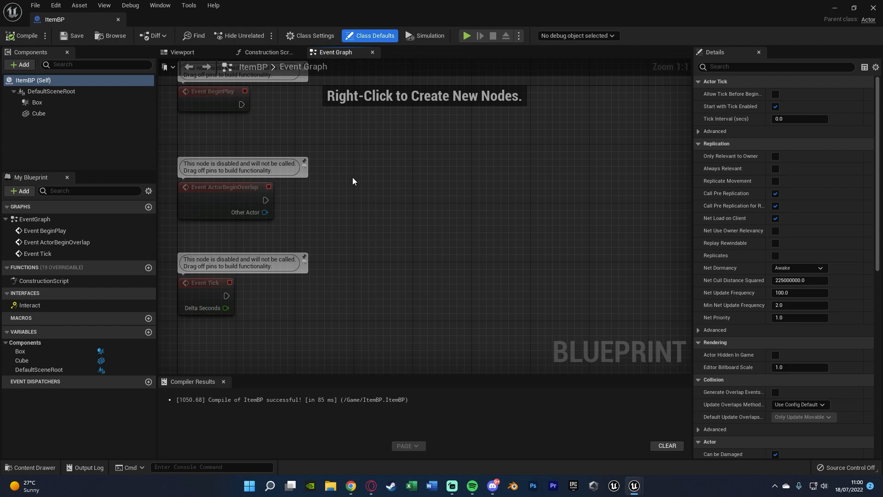
mouse_move(350, 185)
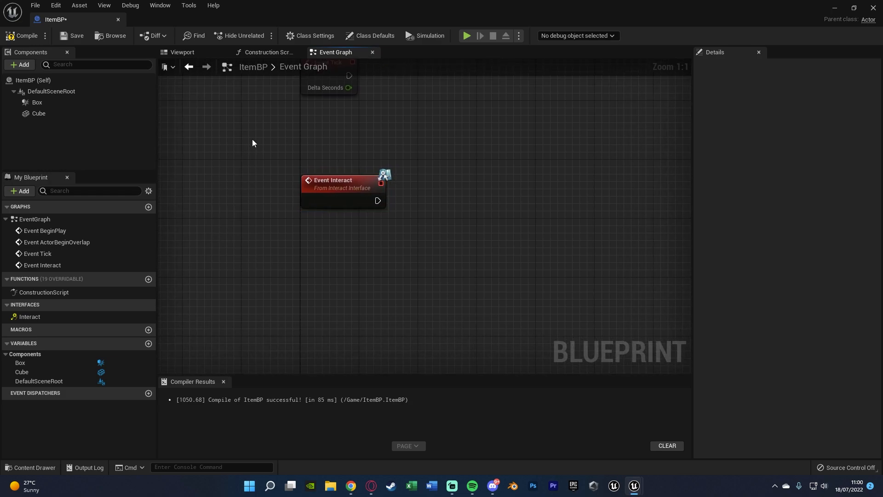
From Event Interact, get all SpeedInterface actors, loop calling Change Speed, then Destroy Actor on Completed
drag(343, 183, 311, 184)
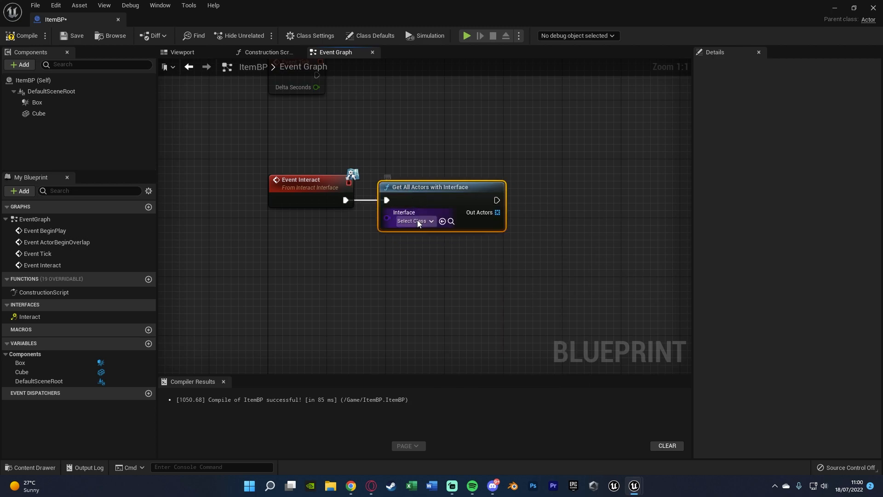
click(414, 221)
text(for)
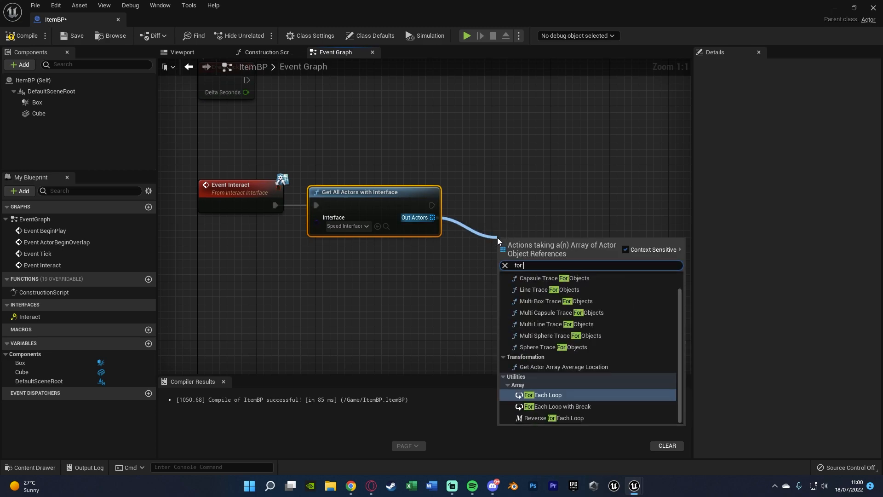
click(545, 395)
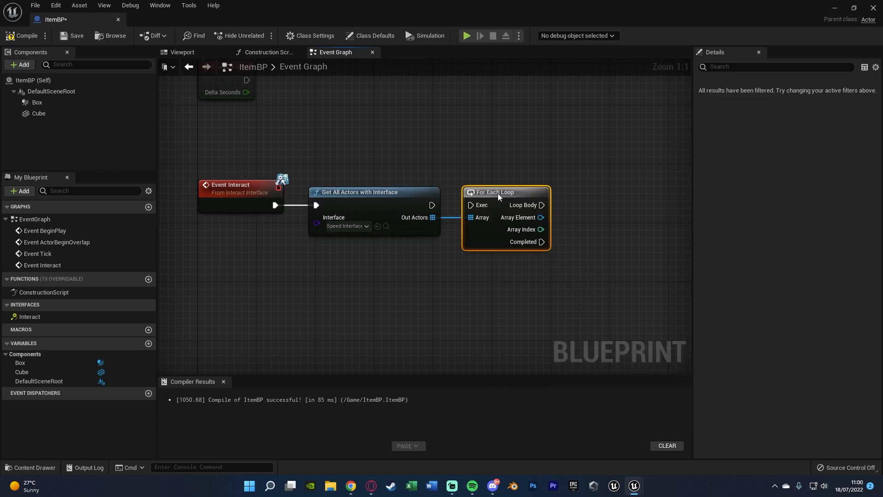
mouse_move(504, 203)
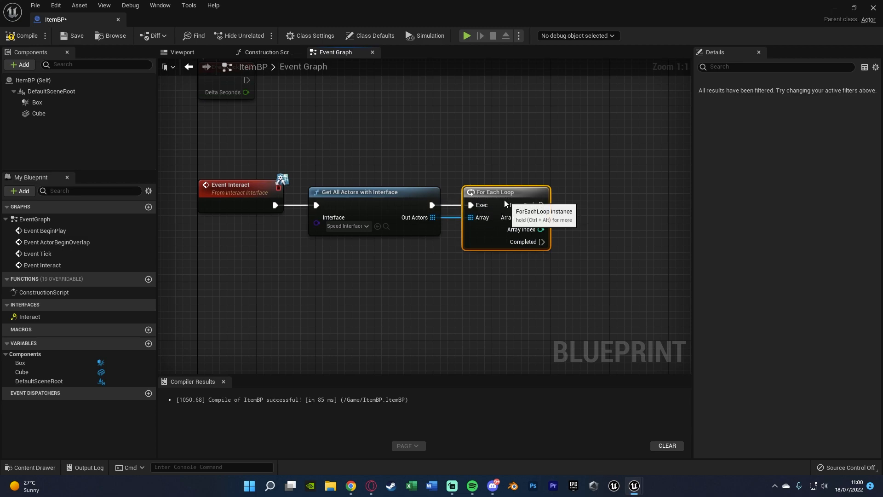
mouse_move(415, 179)
text(destroy actor)
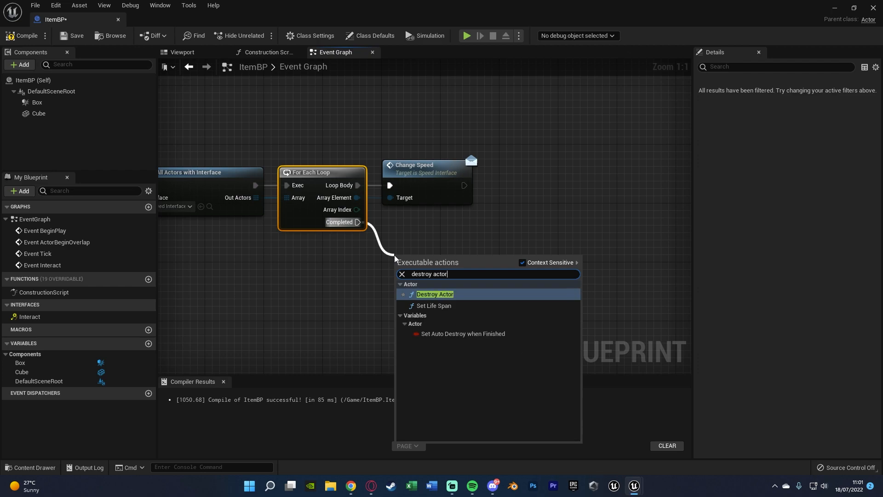
click(435, 295)
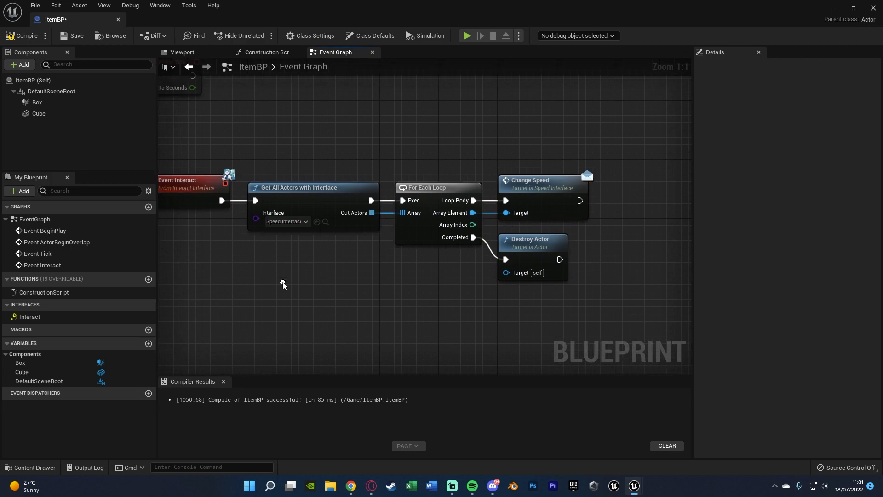
mouse_move(72, 107)
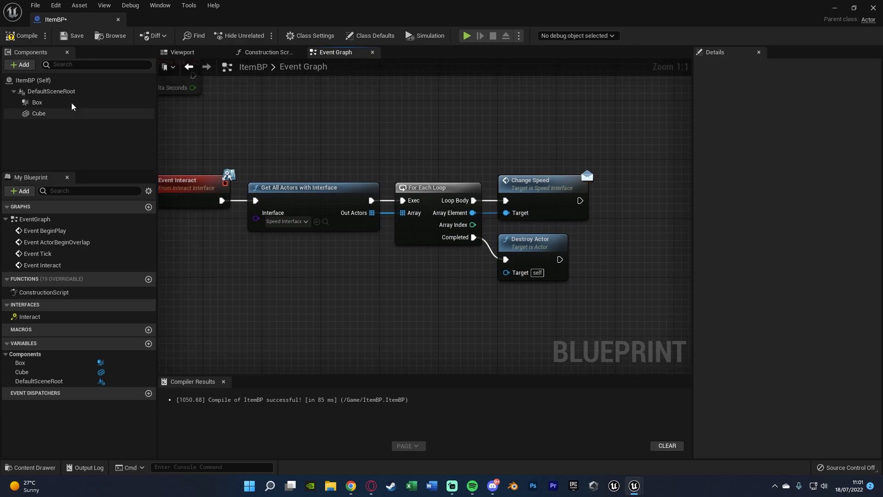
Return to the ThirdPersonMap level with the content files showing ItemBP and SpeedInterface
click(26, 36)
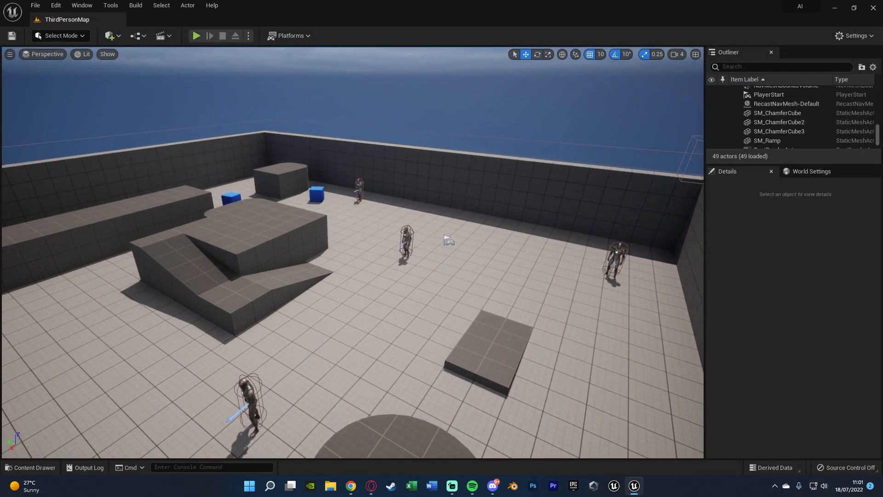
click(33, 468)
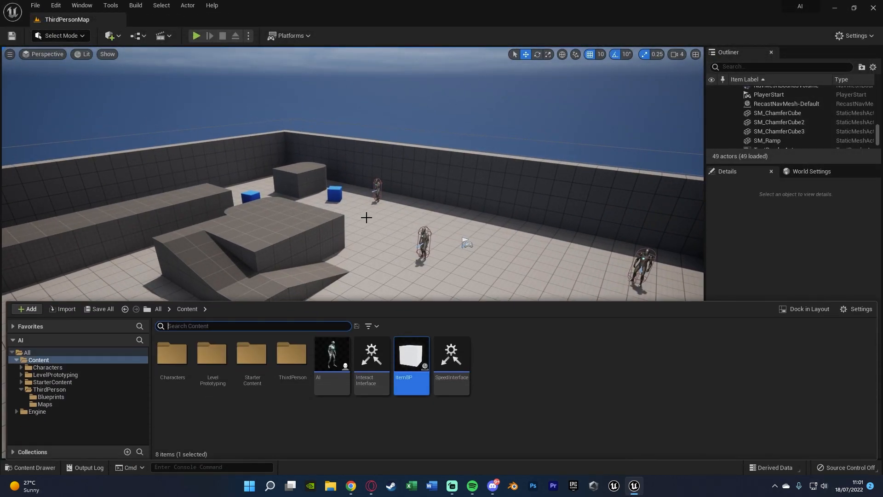
Add Speed Interface to the AI blueprint's Implemented Interfaces and place Event Change Speed in the graph
double_click(332, 355)
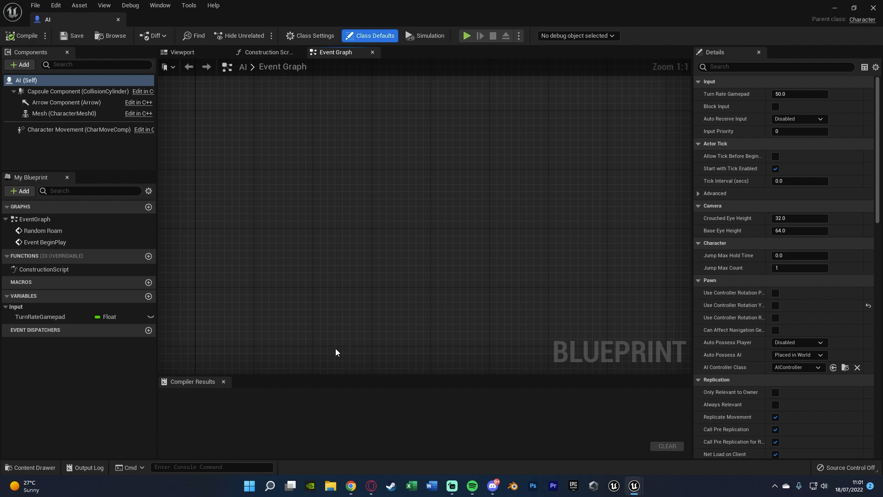
mouse_move(341, 94)
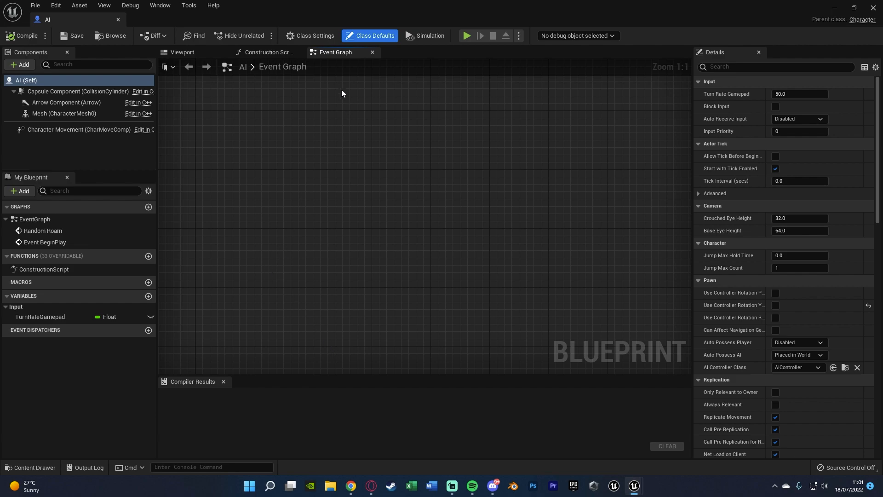
click(309, 36)
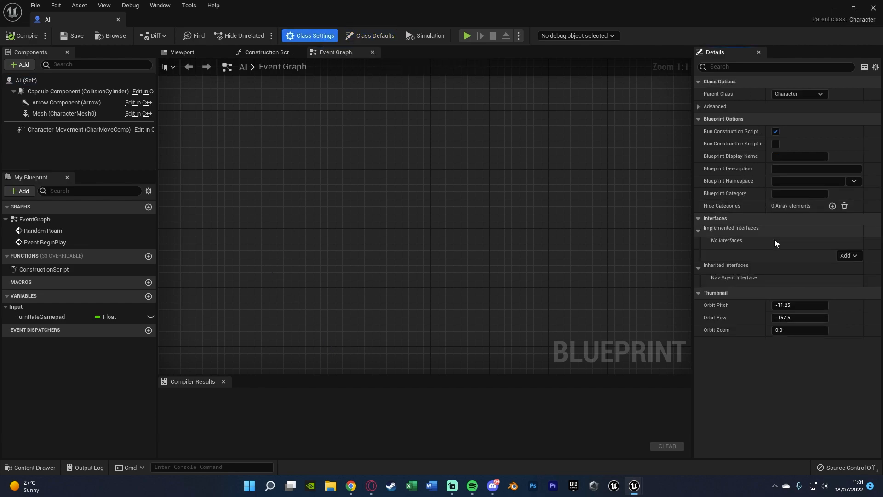
click(847, 255)
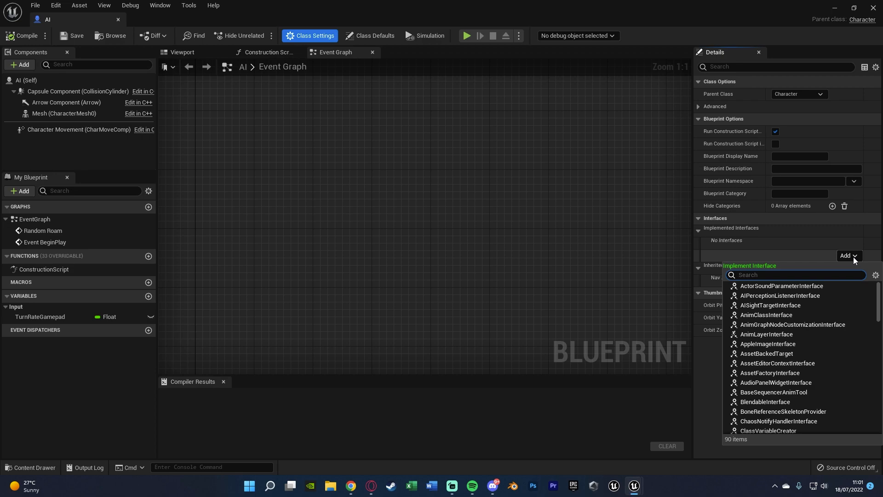
text(speed)
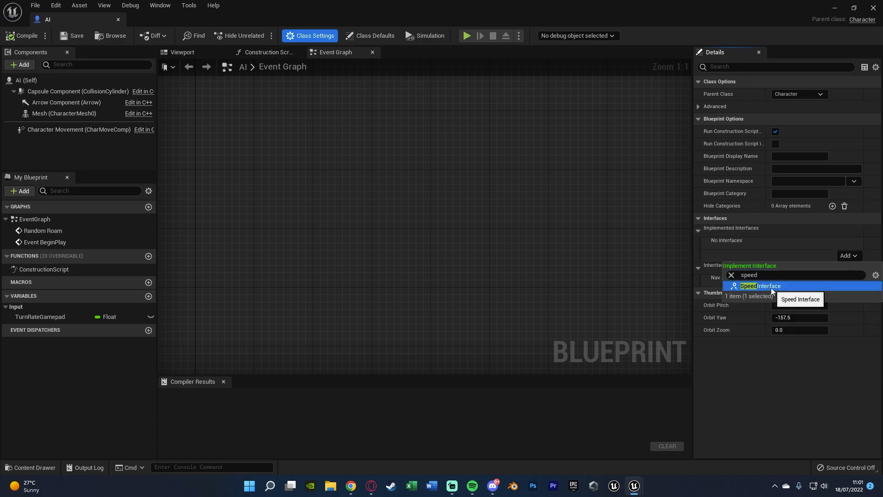
click(761, 286)
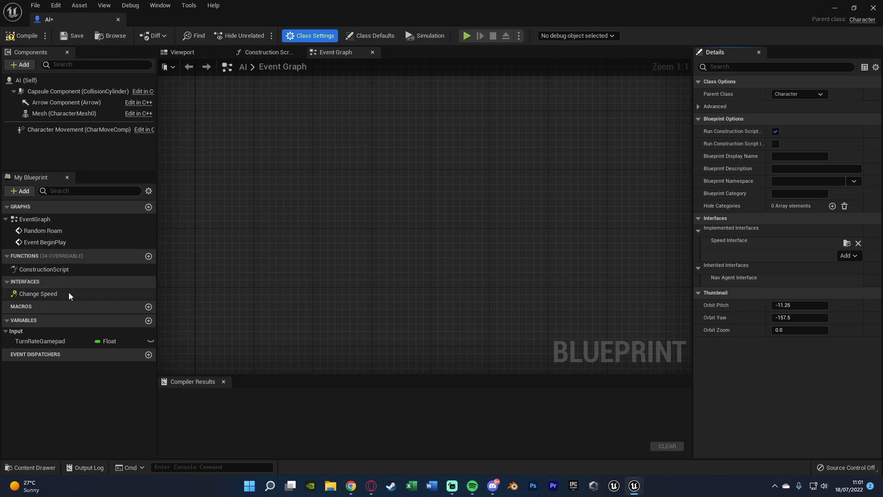
double_click(37, 293)
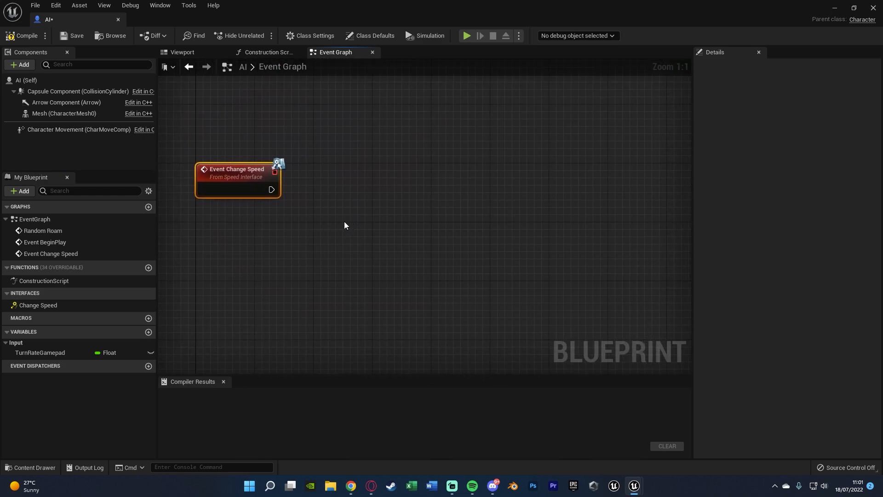
mouse_move(82, 135)
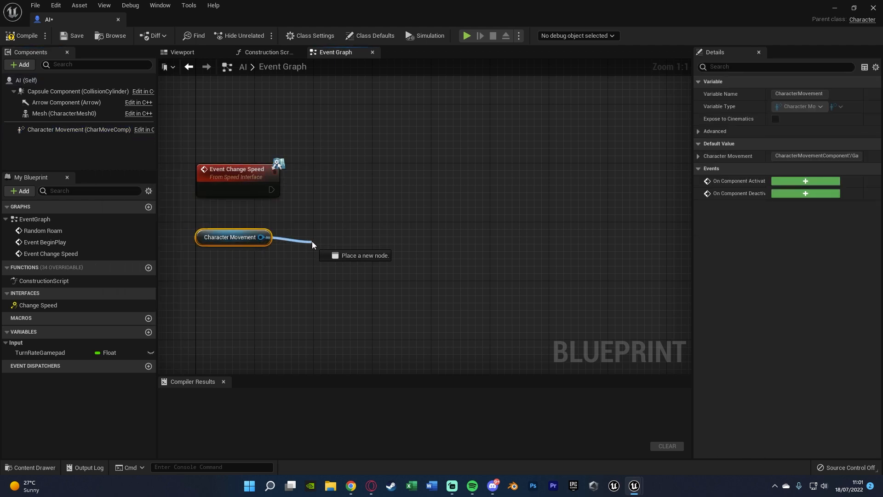
Wire Event Change Speed to Set Max Walk Speed as current Max Walk Speed plus 100, then save
text(set max w)
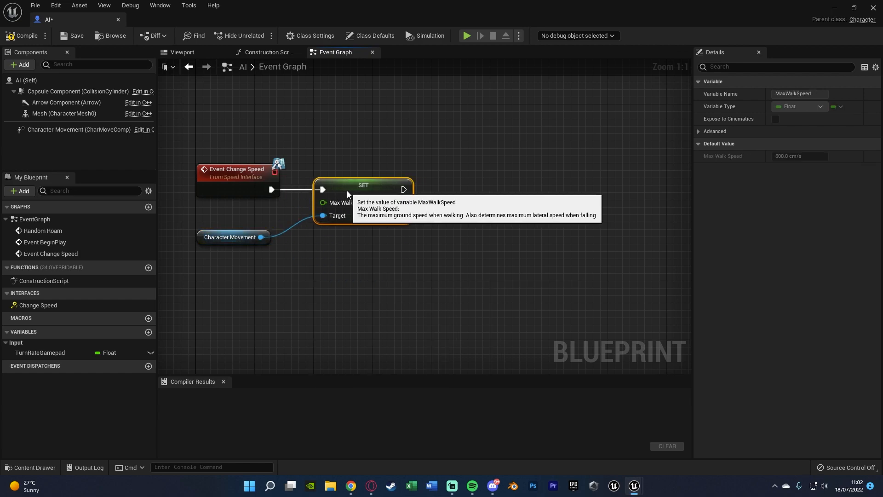
mouse_move(358, 250)
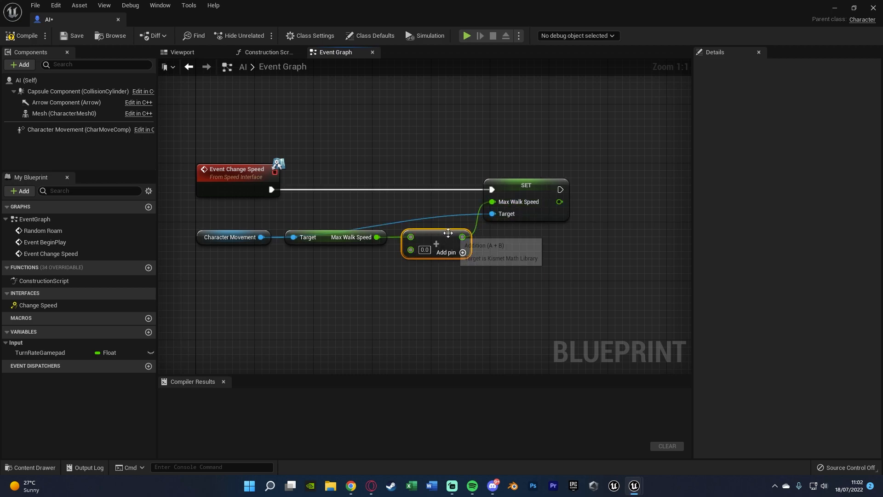
click(533, 185)
text(100)
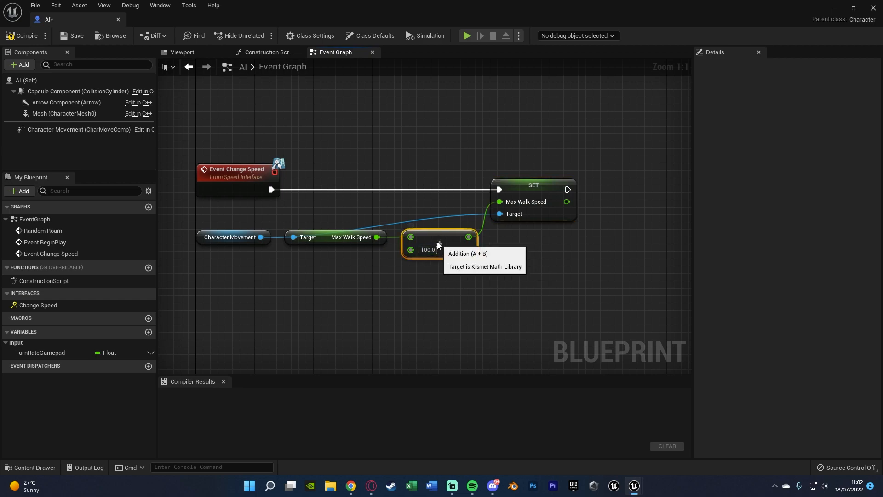
click(307, 236)
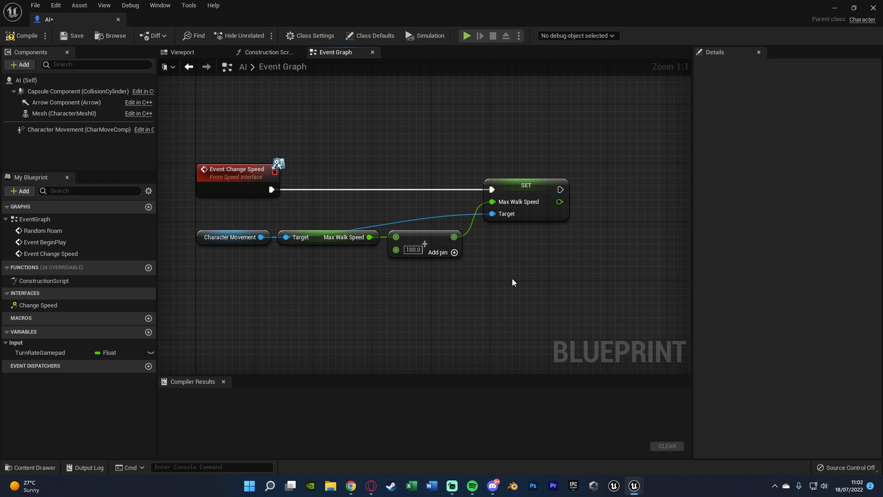
mouse_move(341, 232)
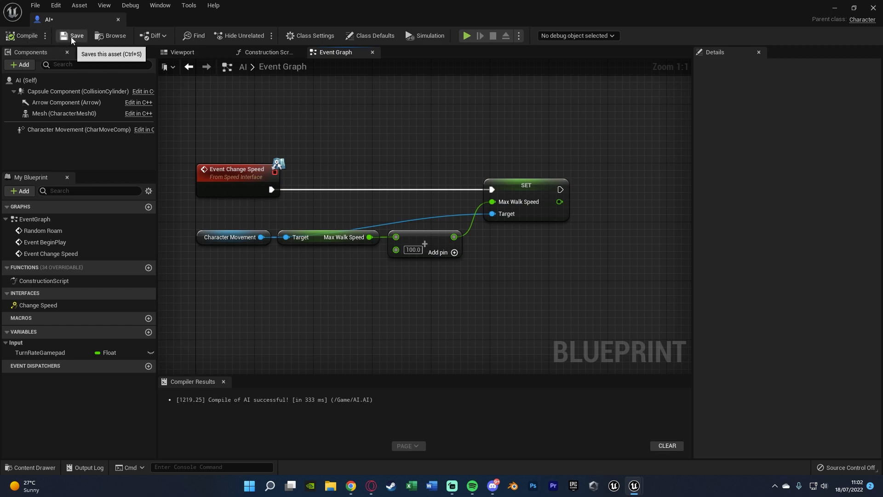
click(76, 36)
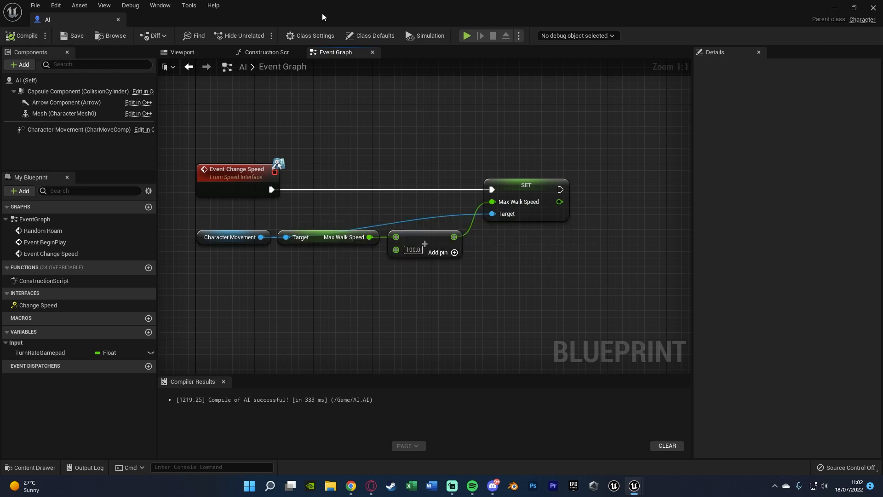
mouse_move(819, 15)
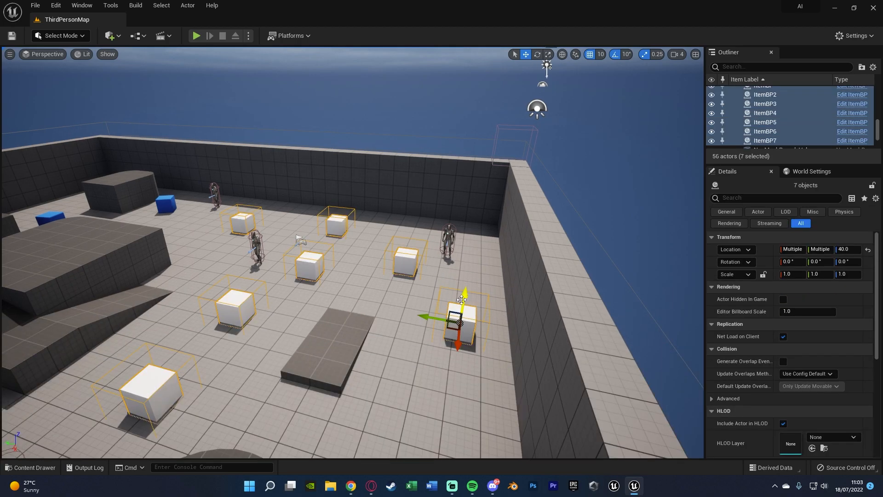
Play the level to test the AI characters speeding up, then end the session
click(31, 470)
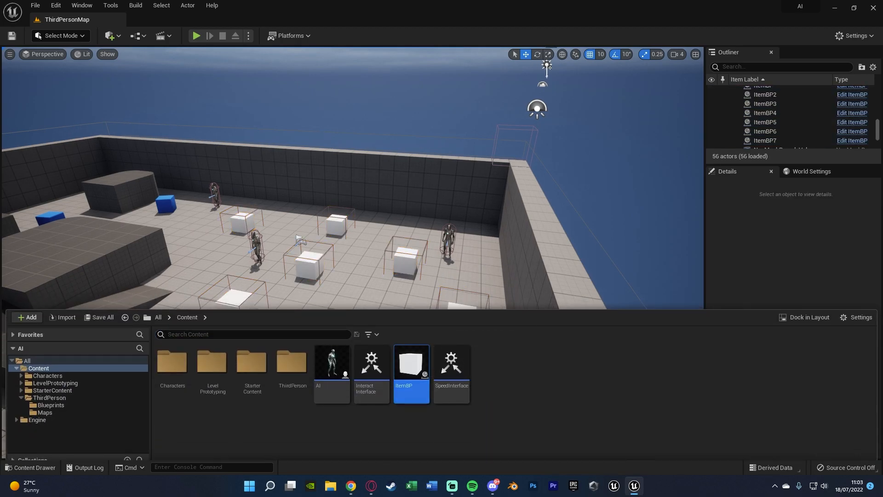
click(196, 36)
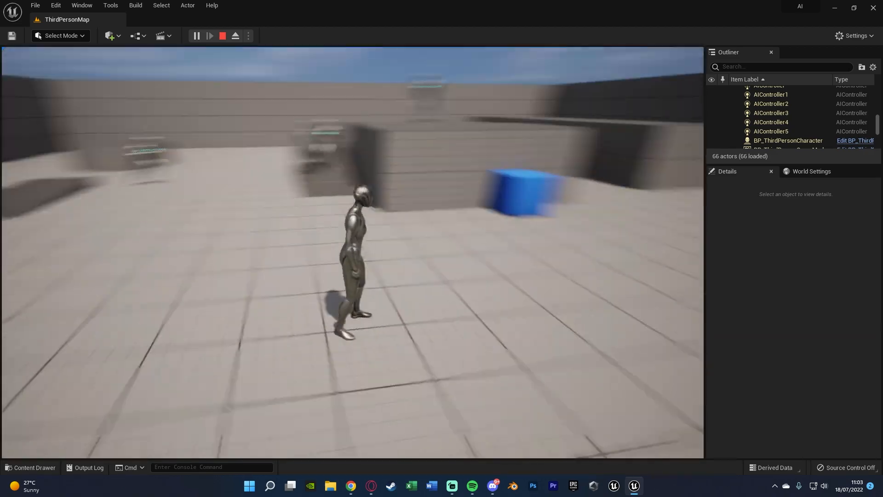
click(234, 35)
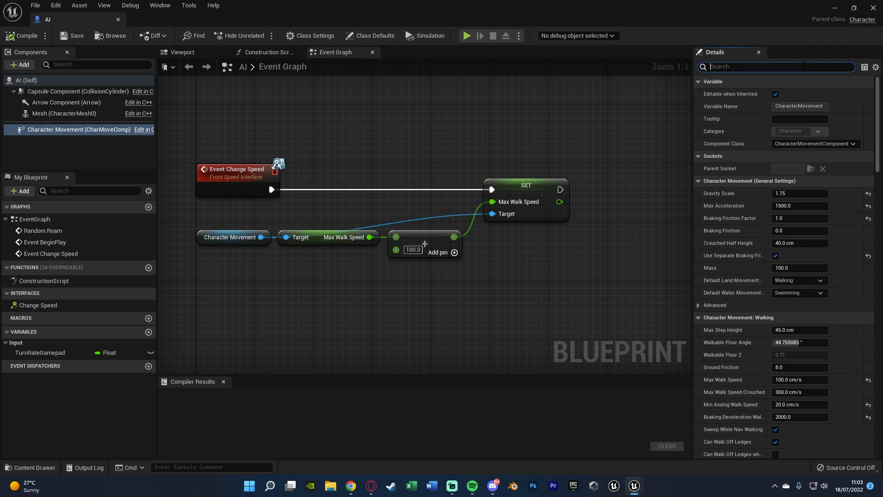
Set Character Movement's Max Walk Speed to 0 via the 'max walk' search and save
text(max walk)
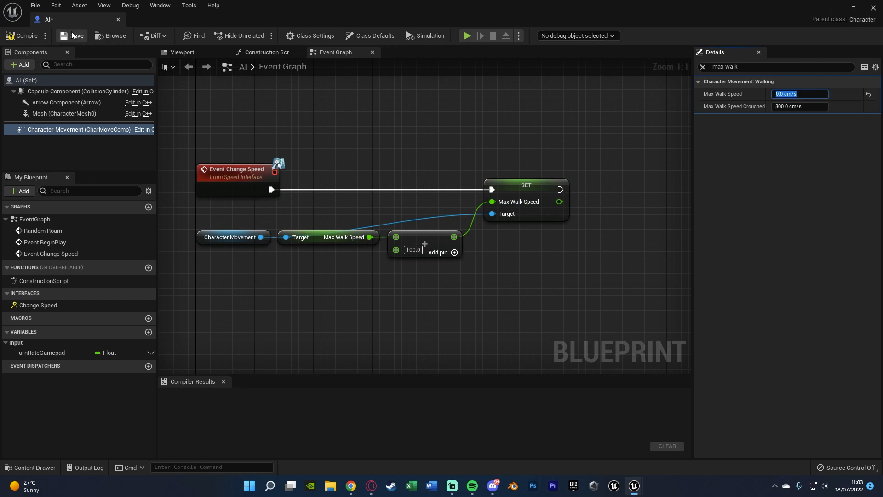
click(25, 36)
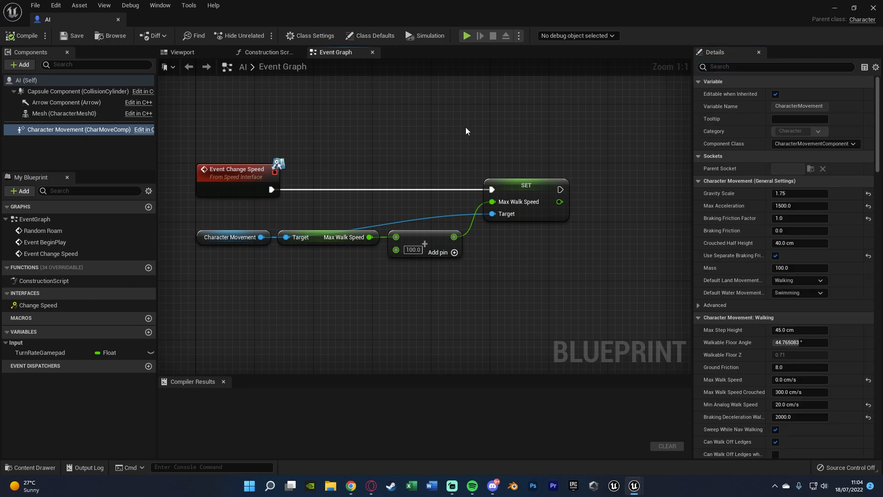
Route the Add result through a Clamp (Float) node with Max 1000 into Set Max Walk Speed, then save
click(519, 188)
text(clamp)
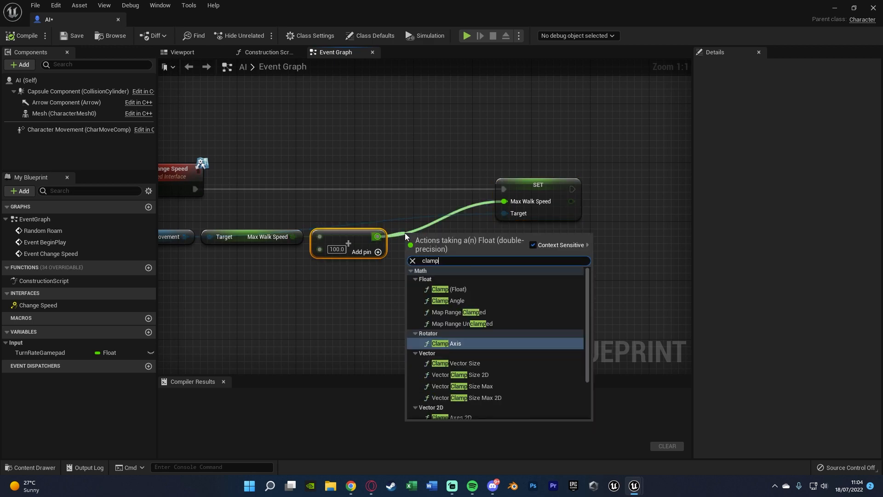
click(452, 289)
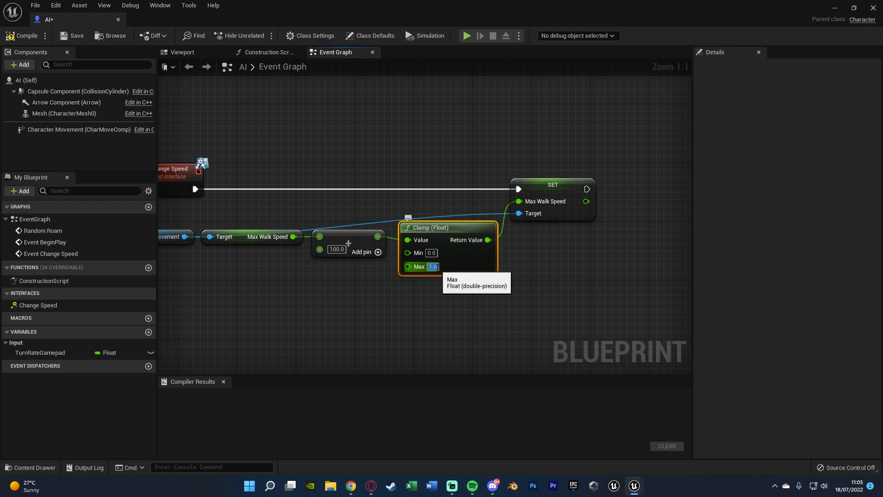
text(1000.0)
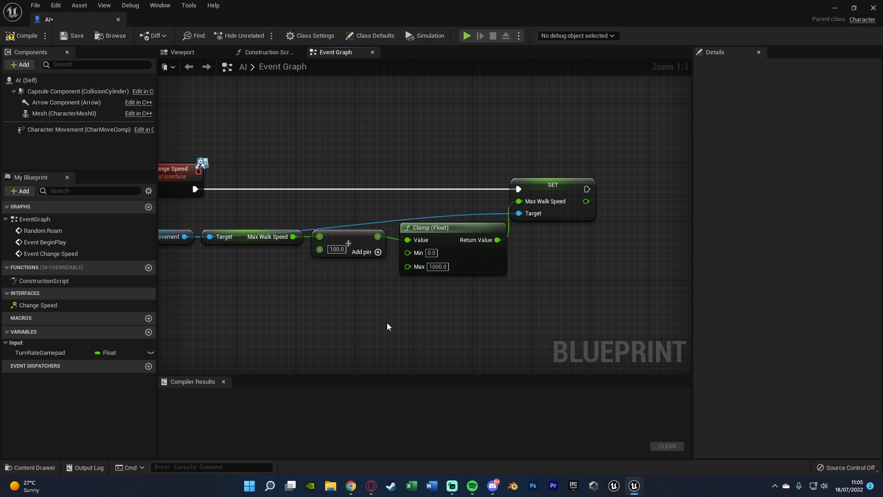
click(26, 36)
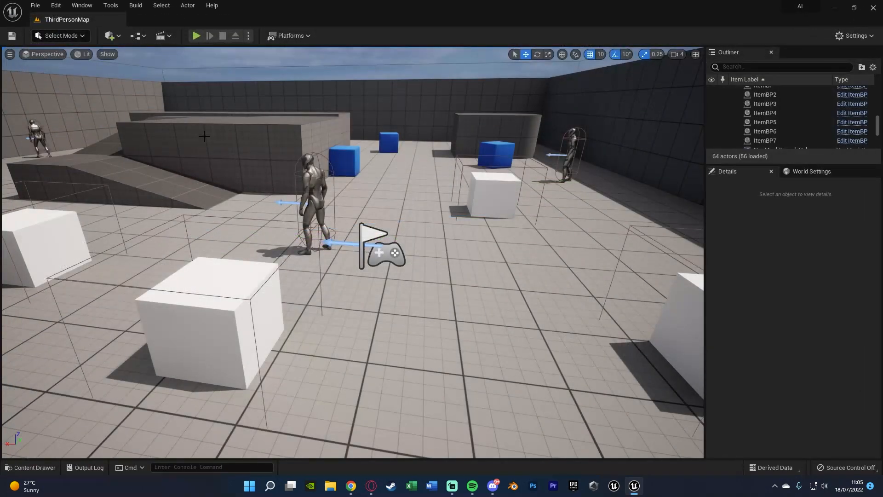
Start, stop and restart play on ThirdPersonMap to watch the AI characters
click(196, 36)
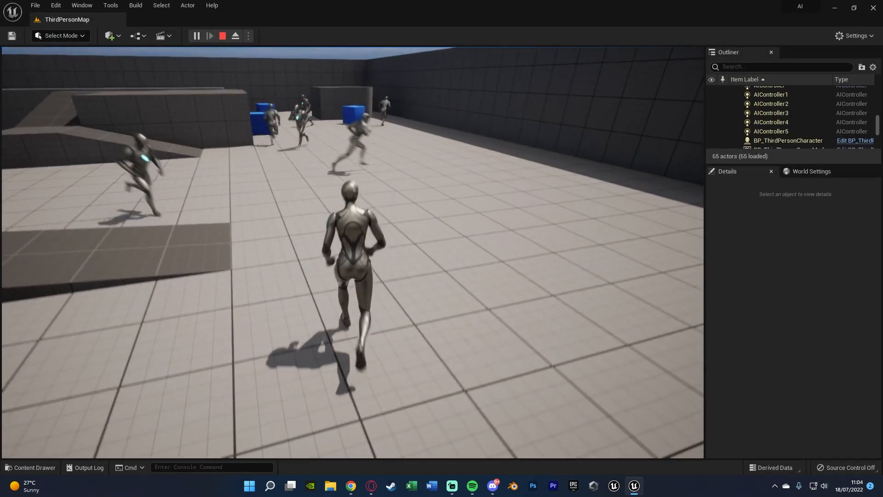
click(234, 36)
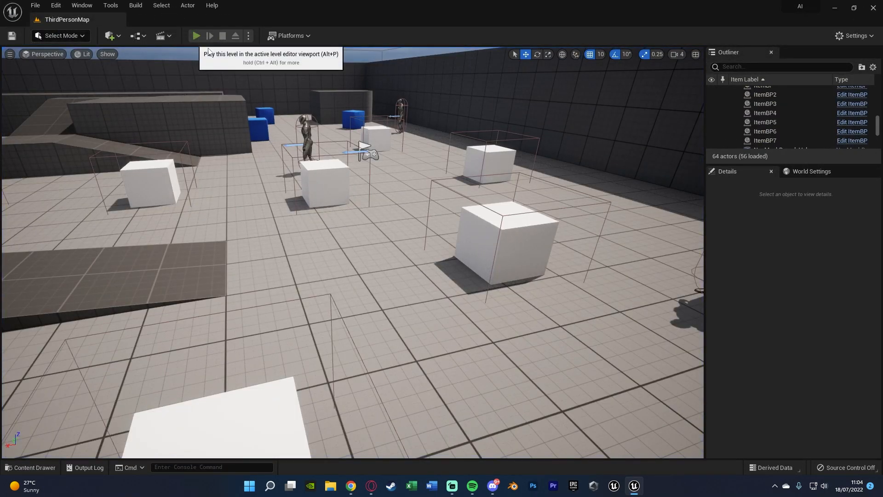
click(195, 36)
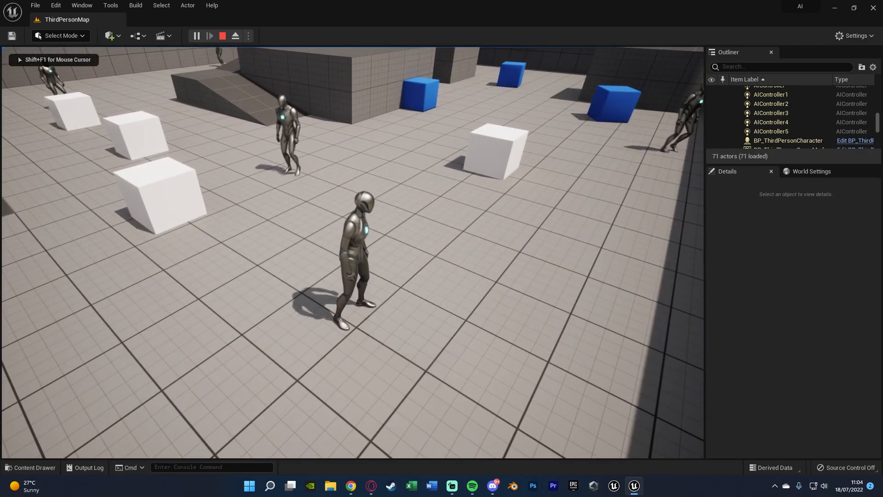